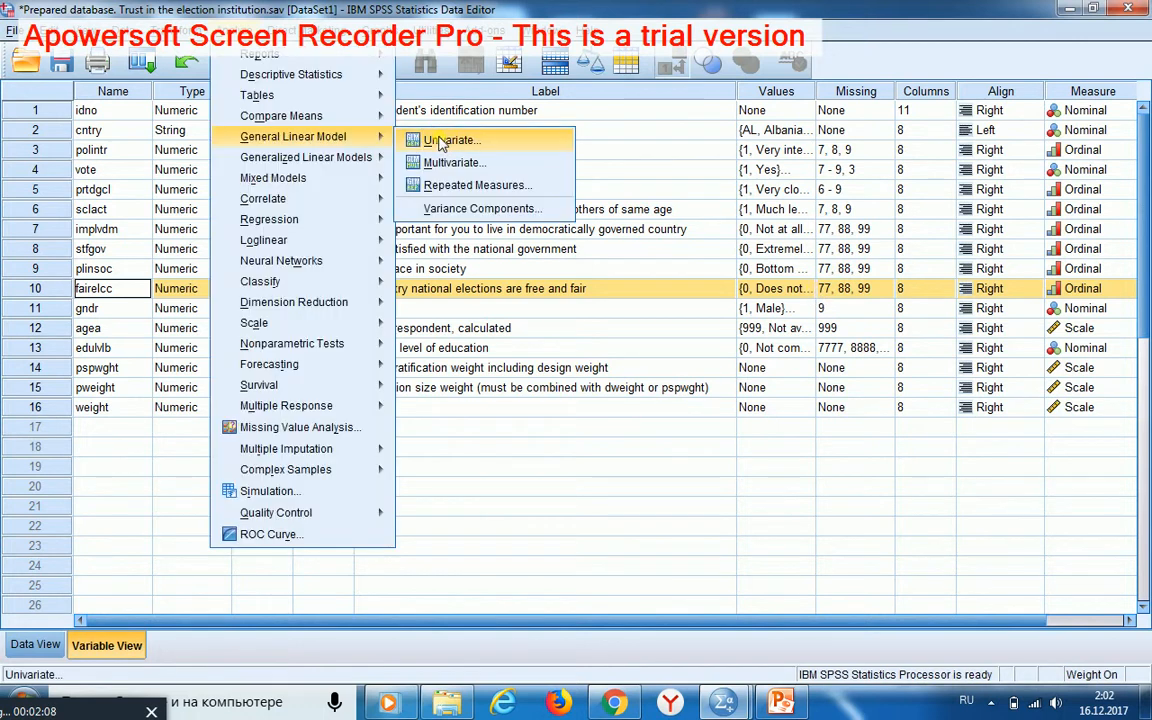
Start a univariate GLM with the national elections fairness variable as dependent variable.
click(452, 140)
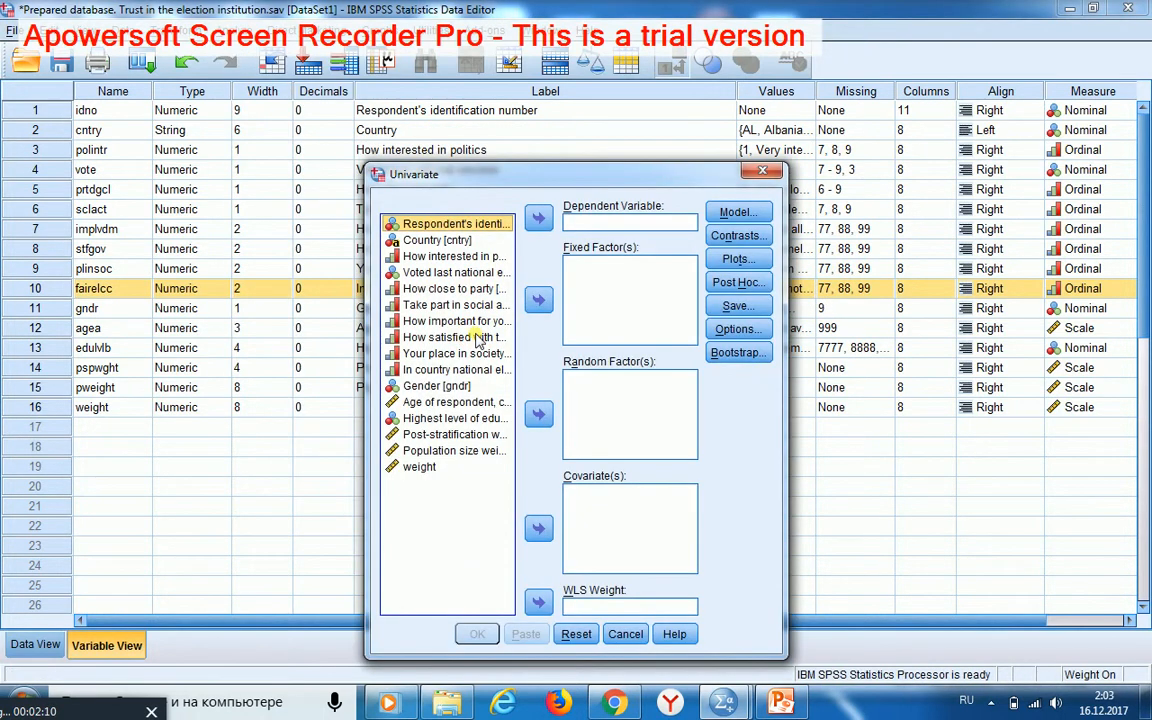
mouse_move(448, 378)
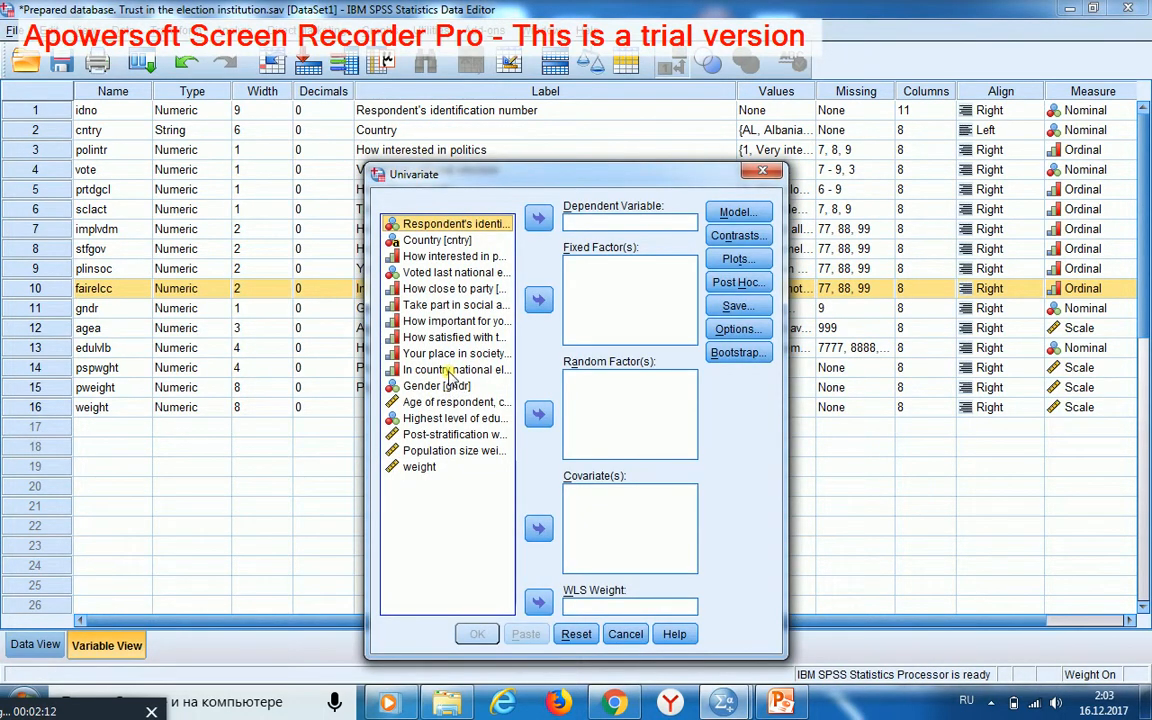
click(456, 368)
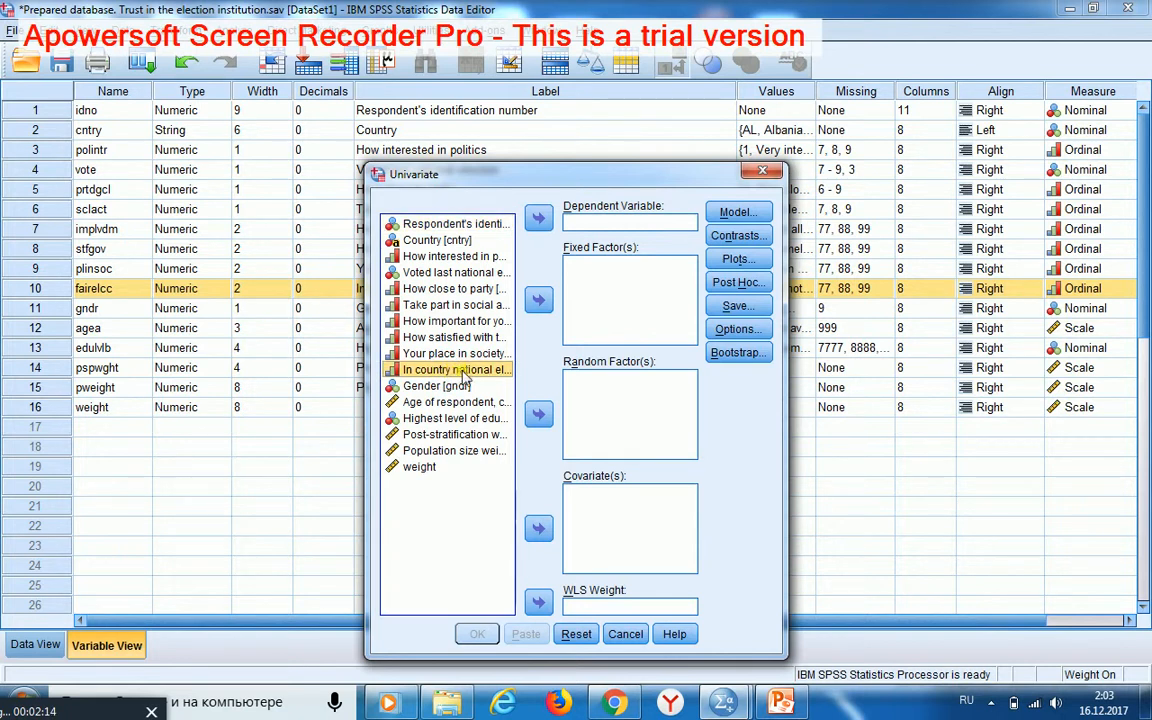
click(538, 216)
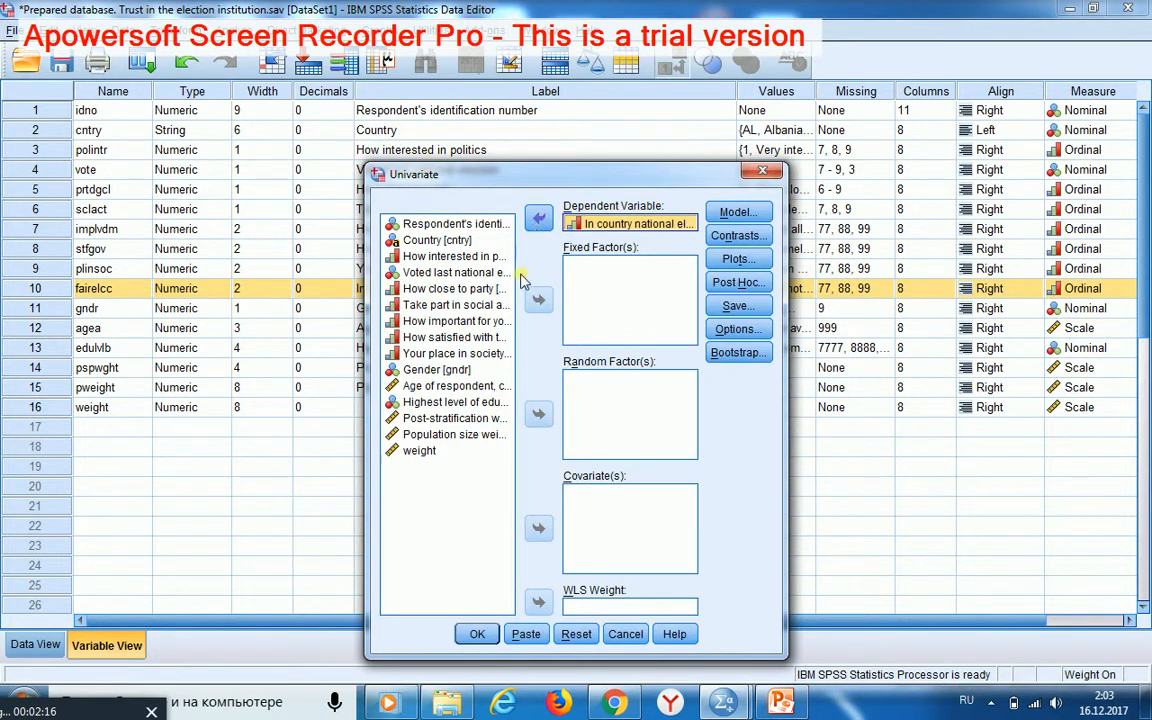
Assign party closeness, social activities and education as fixed factors plus five covariates.
click(456, 256)
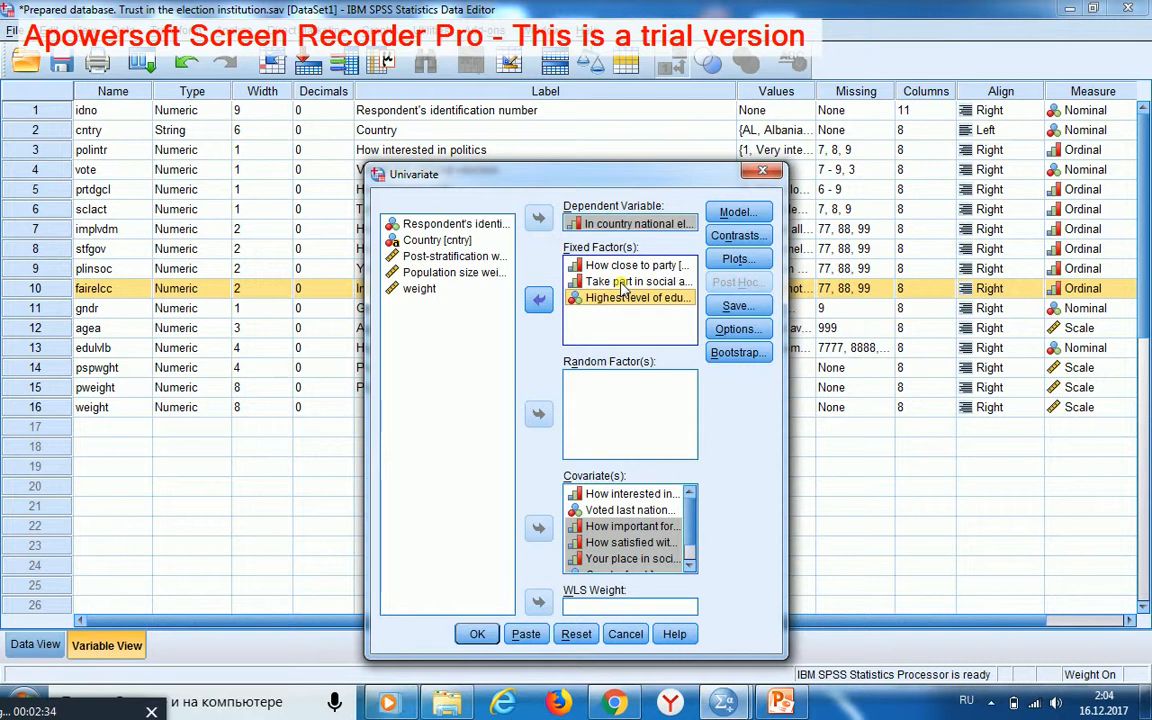
click(636, 264)
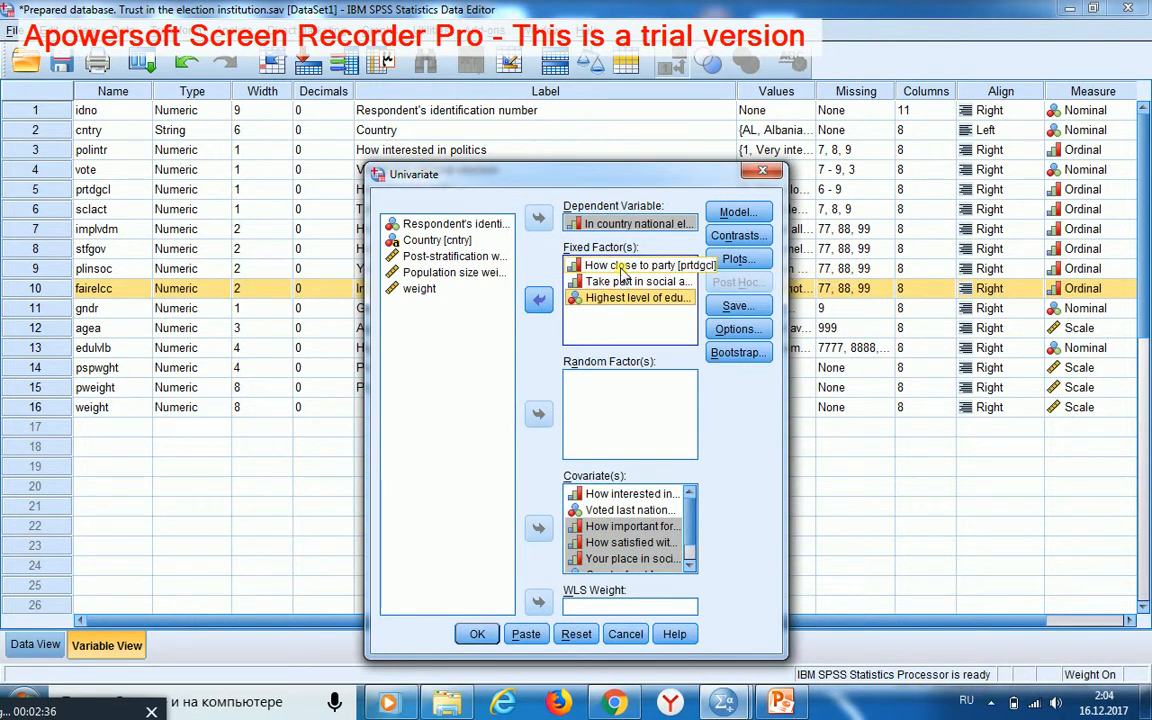
click(640, 264)
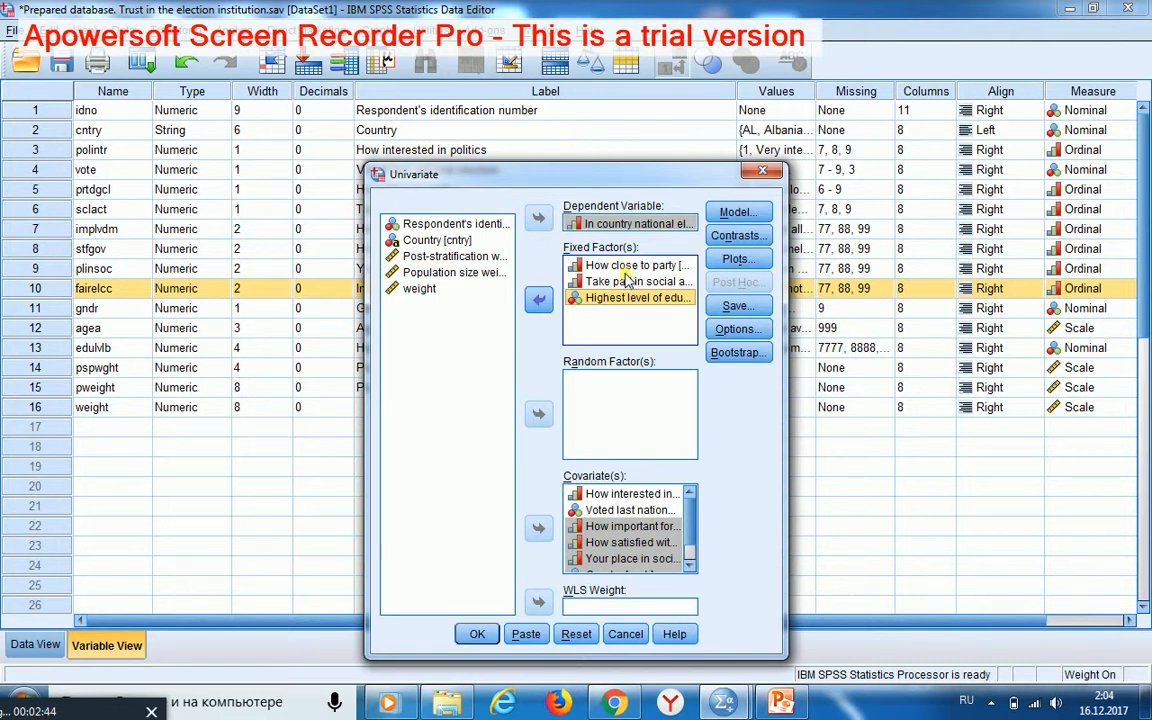
click(632, 264)
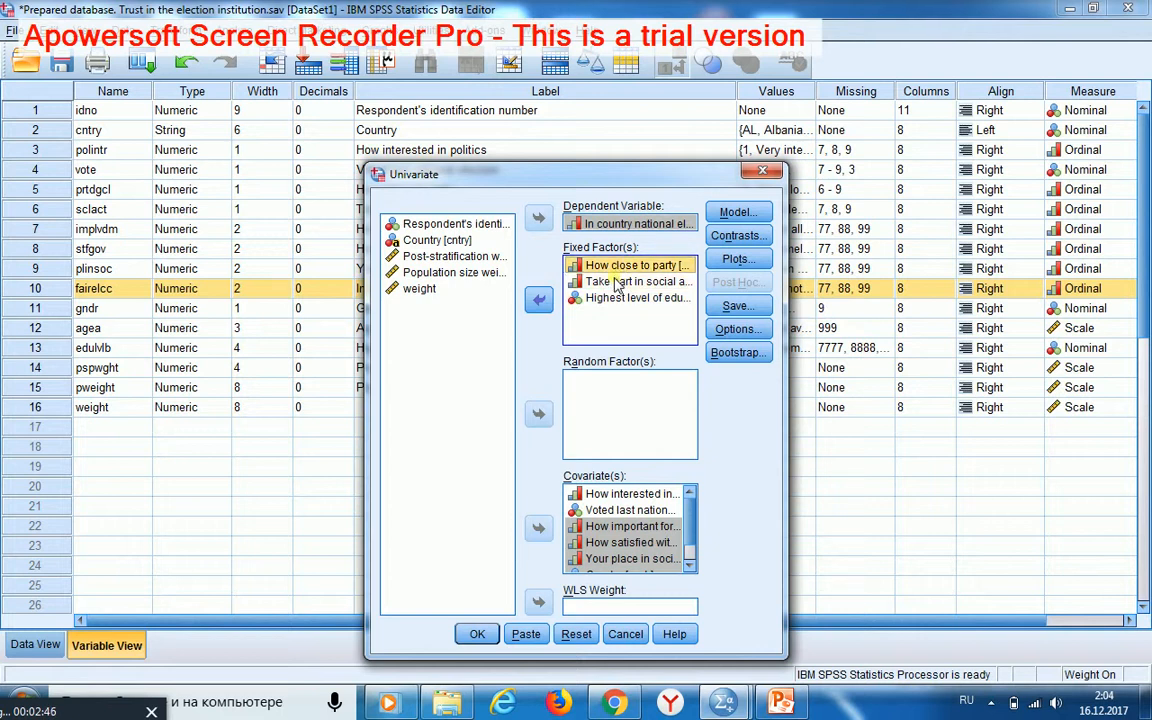